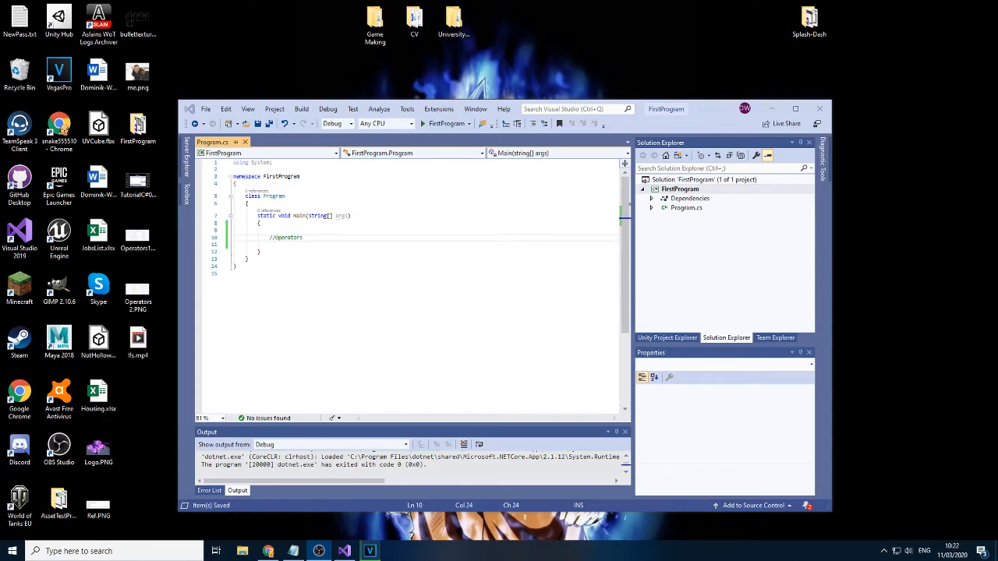
{"action": "mouse_move", "coordinate": [534, 210]}
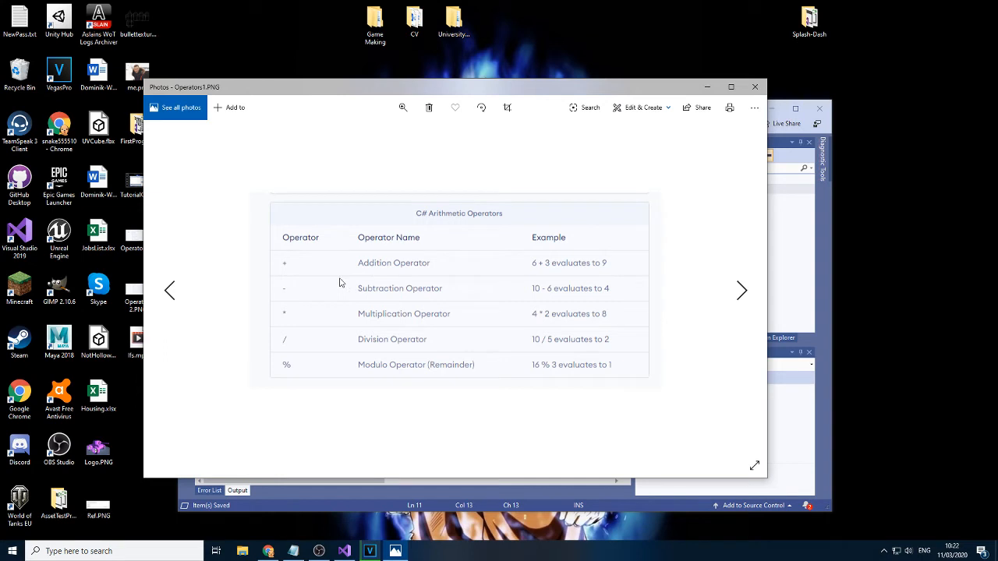
{"action": "mouse_move", "coordinate": [390, 271]}
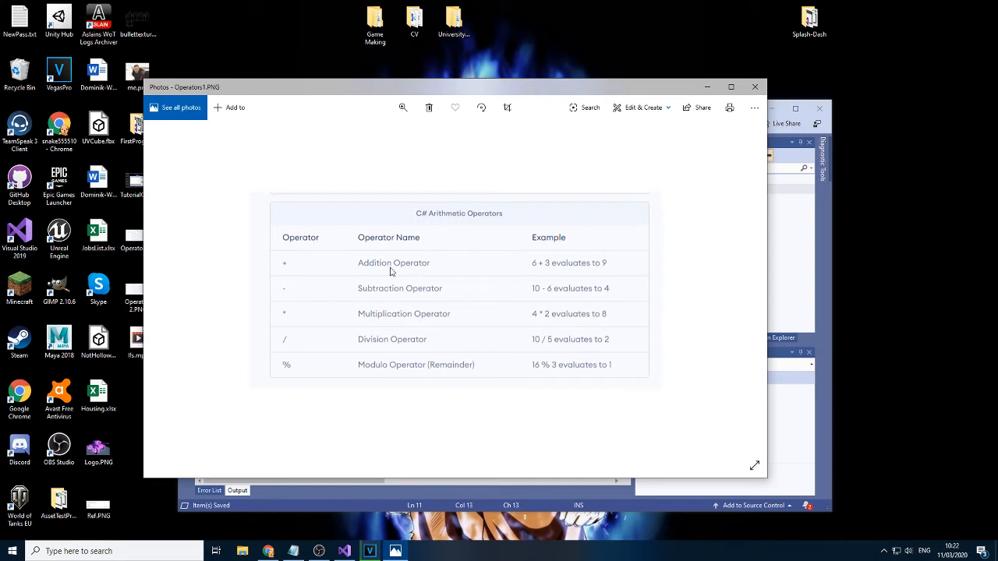
{"action": "mouse_move", "coordinate": [387, 390]}
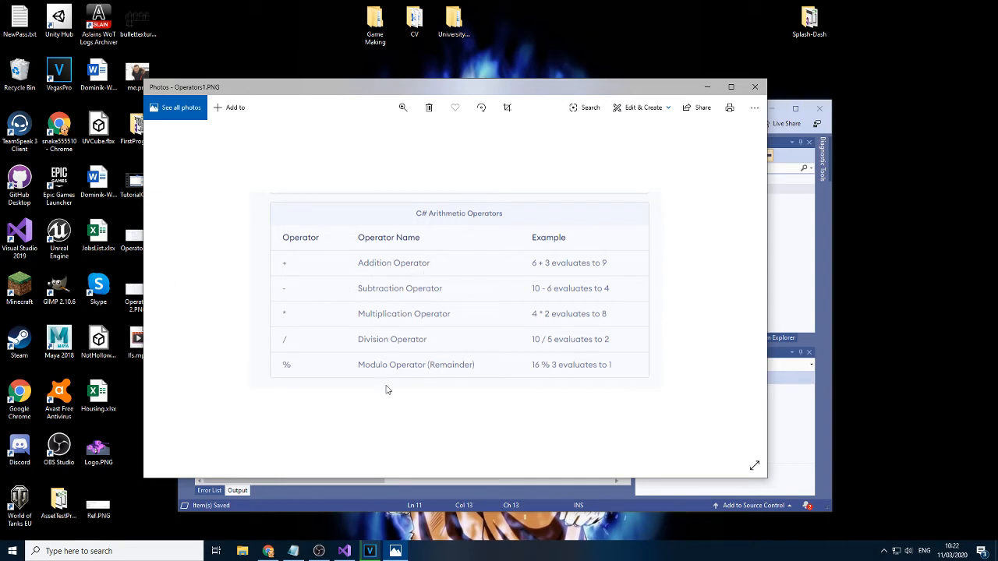
{"action": "mouse_move", "coordinate": [686, 503]}
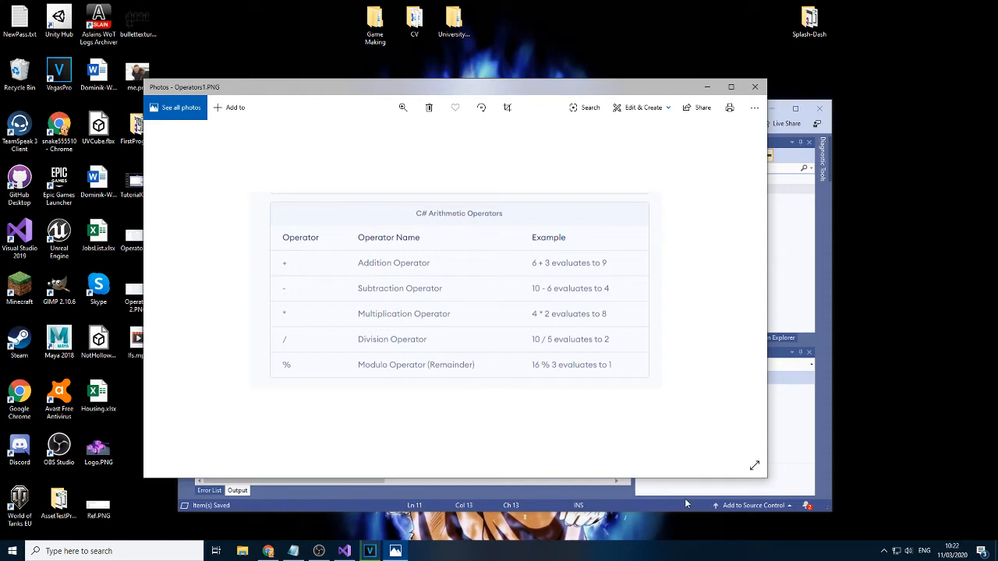
Step: Declare int numberOne, numberTwo and result in Main, printing "The result is: " + result
{"action": "left_click", "coordinate": [344, 551]}
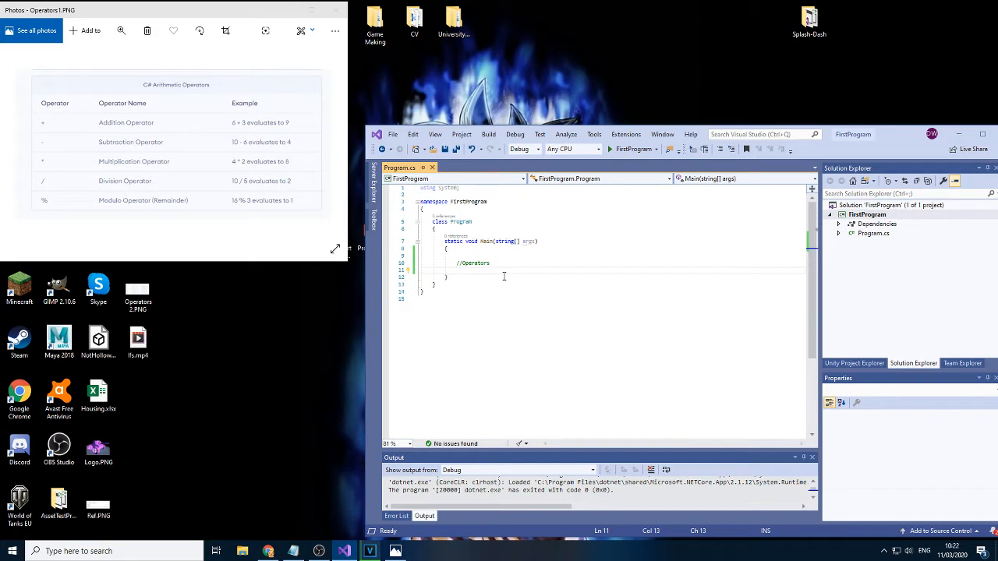
{"action": "type", "text": "int"}
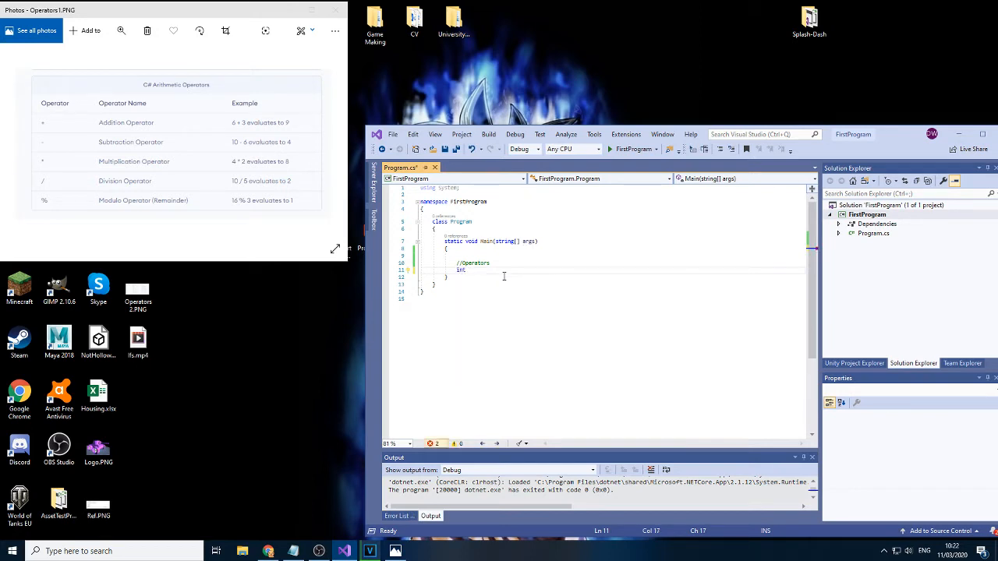
{"action": "type", "text": "numberOne; in"}
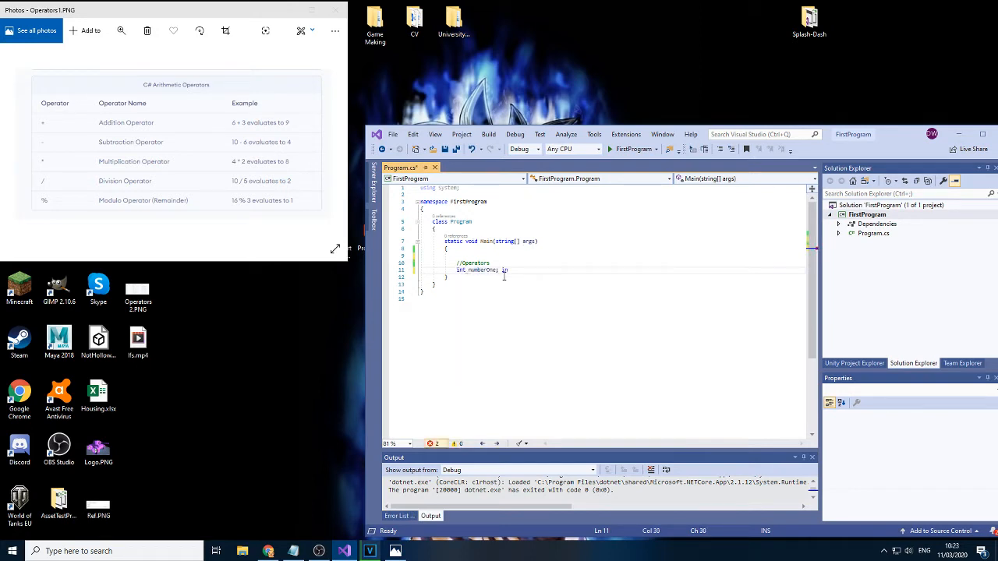
{"action": "type", "text": "int numberTwo;"}
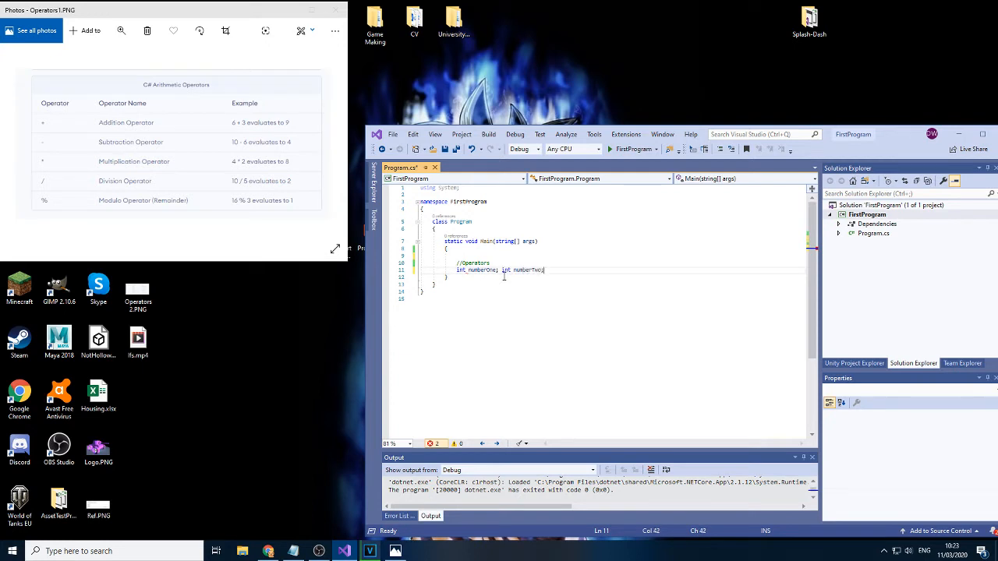
{"action": "type", "text": "Console.writeLine("}
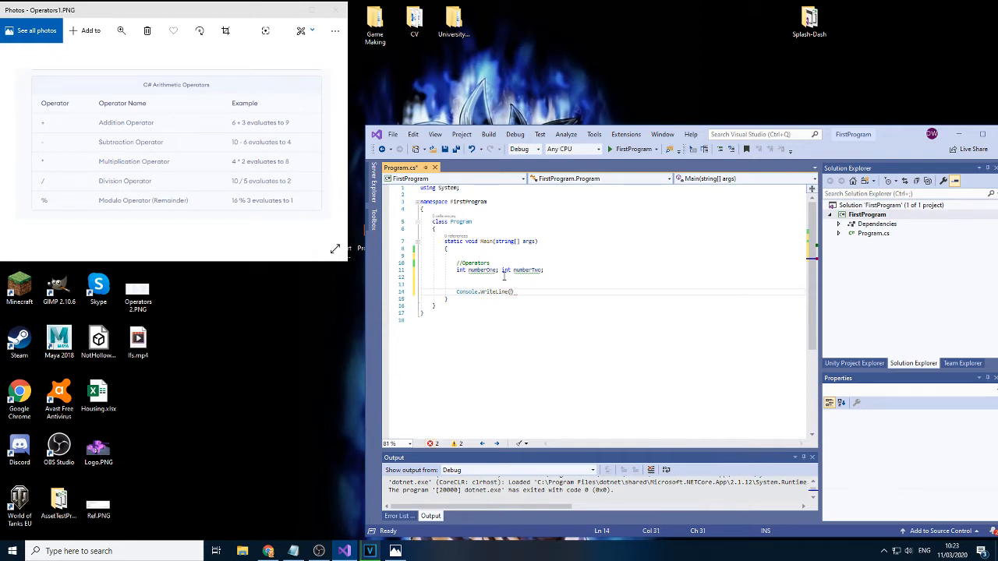
{"action": "type", "text": "int result;"}
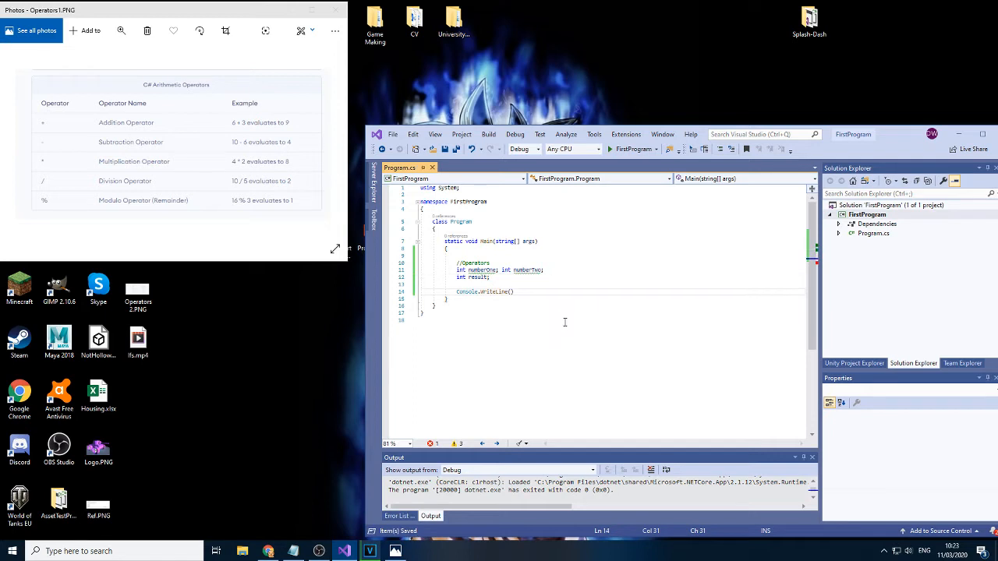
{"action": "type", "text": "\""}
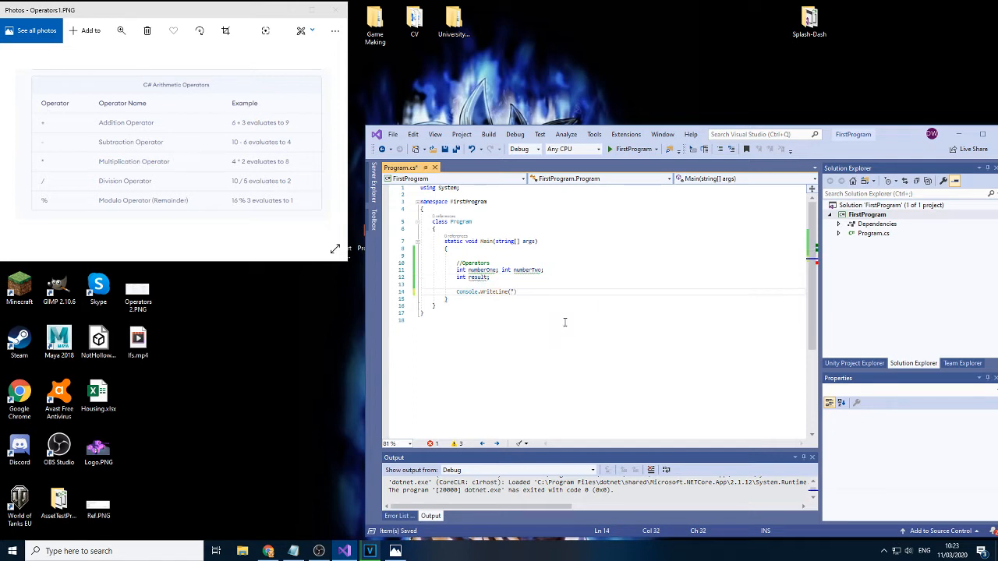
{"action": "type", "text": "The result is:"}
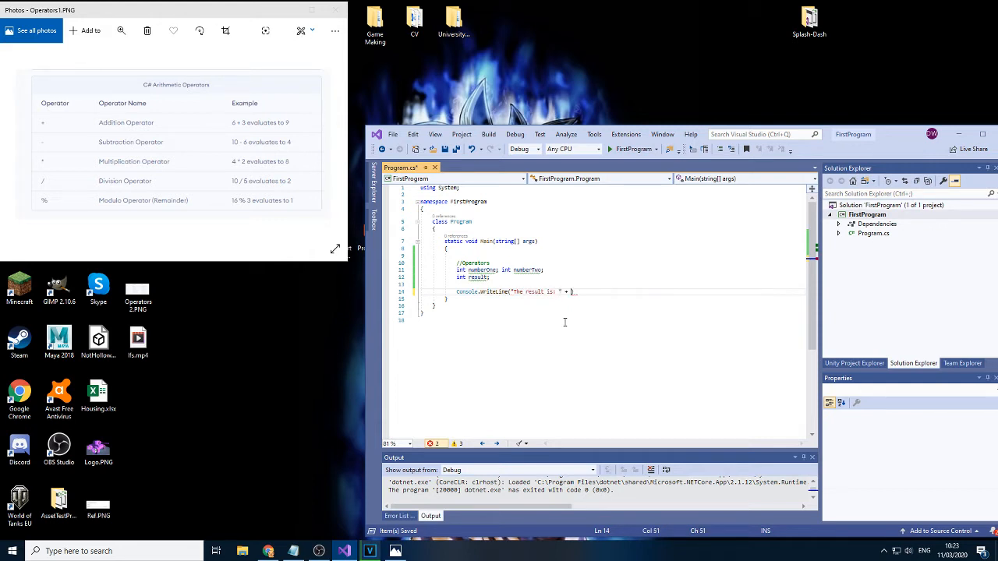
{"action": "type", "text": "result);"}
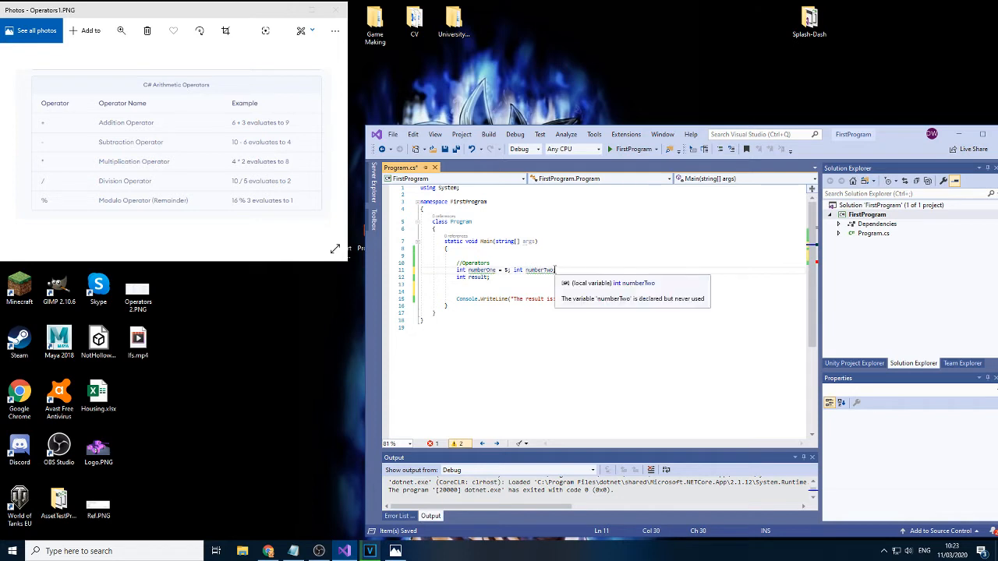
Step: Set numberTwo to 7 and assign result = numberOne + numberTwo
{"action": "type", "text": "= 7;"}
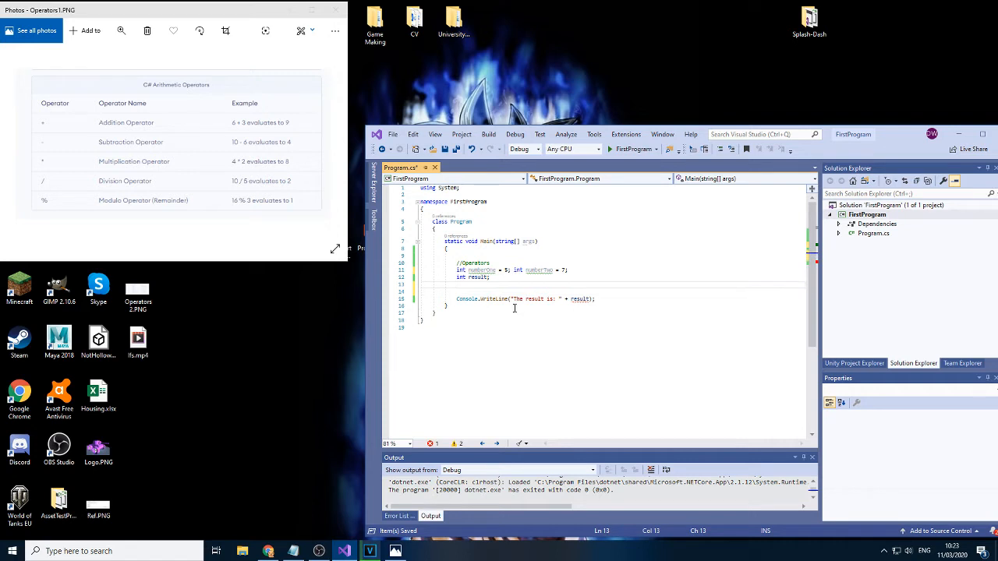
{"action": "type", "text": "numberOne + n"}
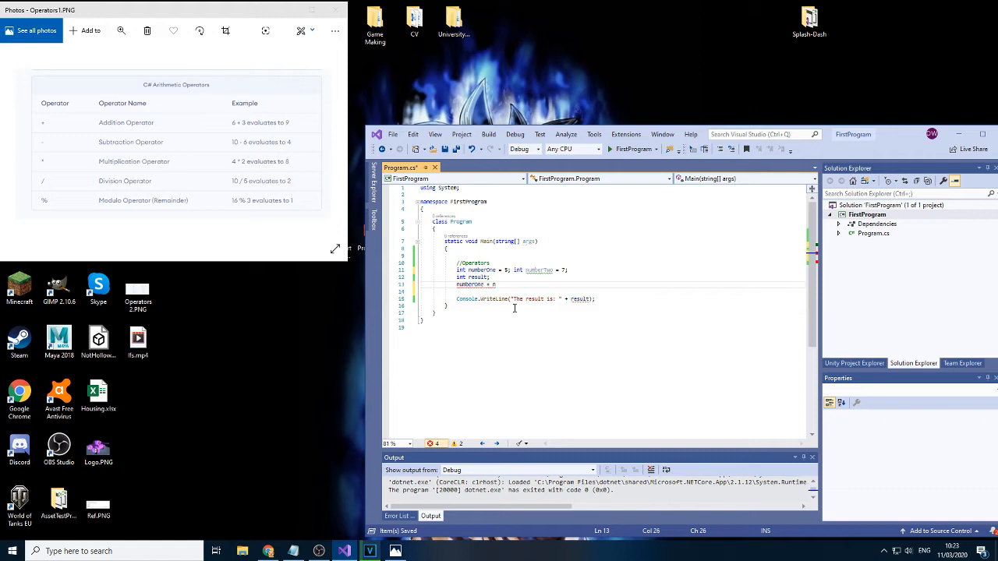
{"action": "type", "text": "umberTwo;"}
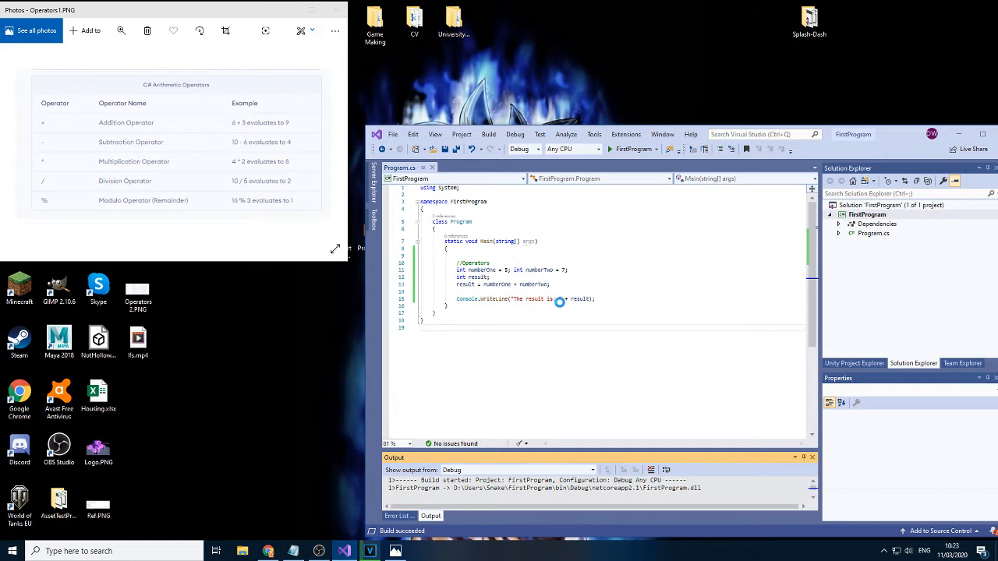
Step: Edit the result line to subtract numberTwo from numberOne, then run the program
{"action": "left_click", "coordinate": [611, 149]}
{"action": "type", "text": "-"}
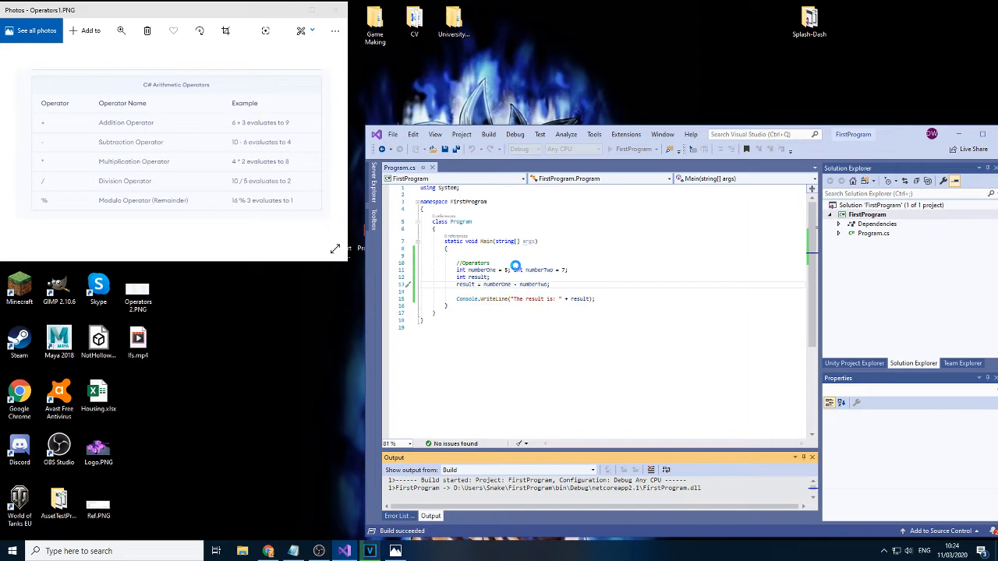
{"action": "key", "text": "F5"}
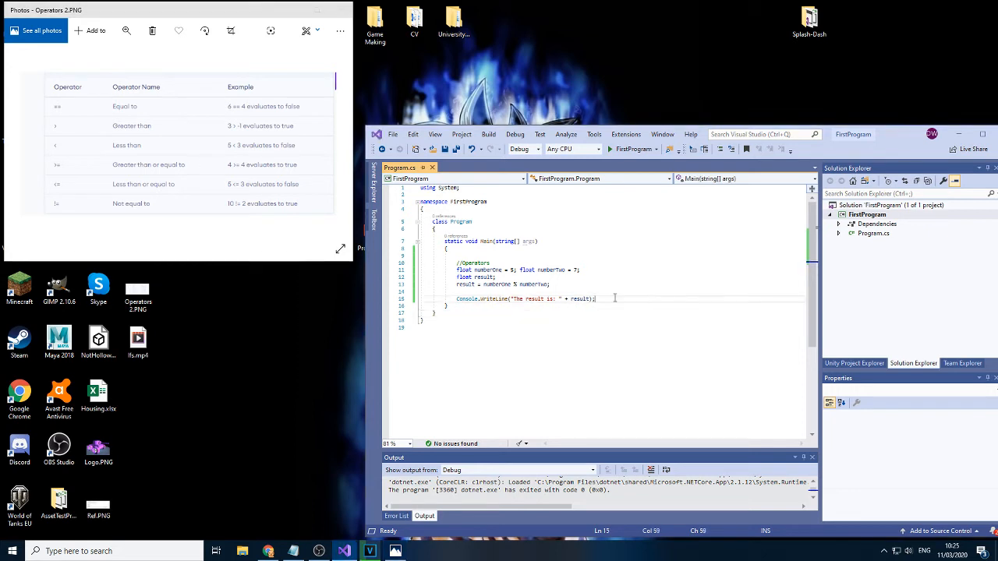
Step: Start an if statement testing numberOne == numberTwo below the print line
{"action": "type", "text": "if(numberOne == numberTwo"}
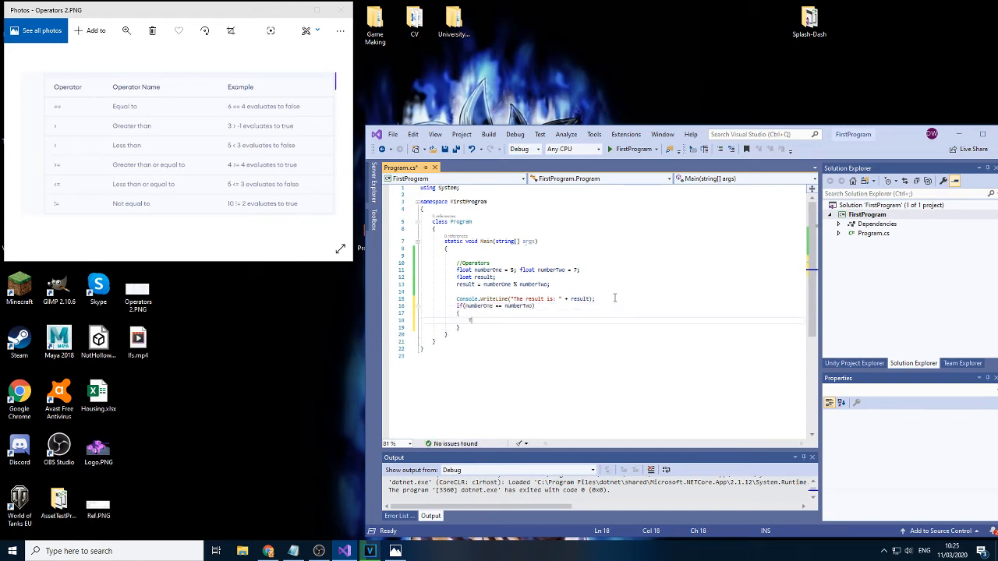
Step: Print "The numbers are the same" in the if, with greater-than and lesser-than else-if messages
{"action": "type", "text": "console.writeline(\"the result is: \" + result);"}
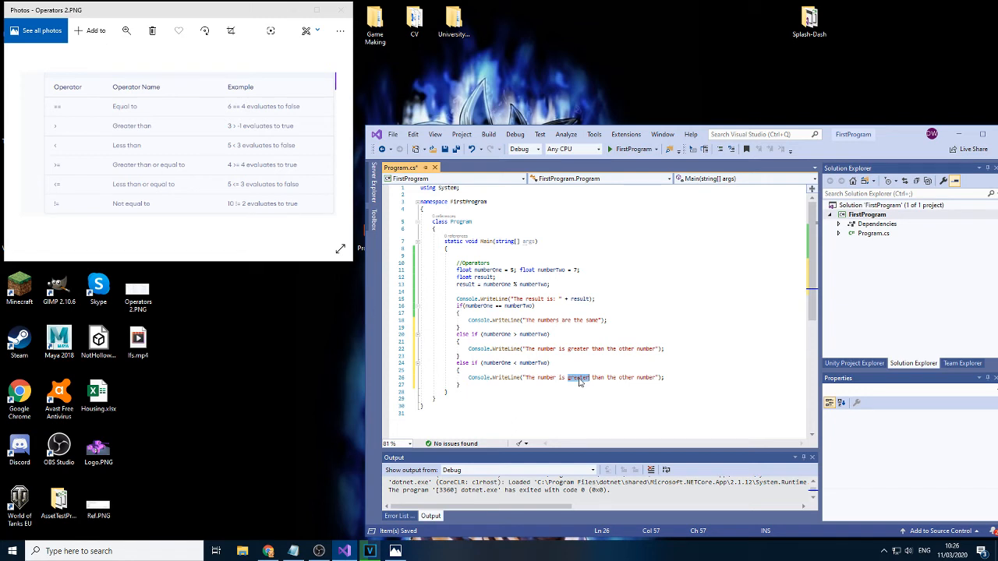
{"action": "type", "text": "lesser"}
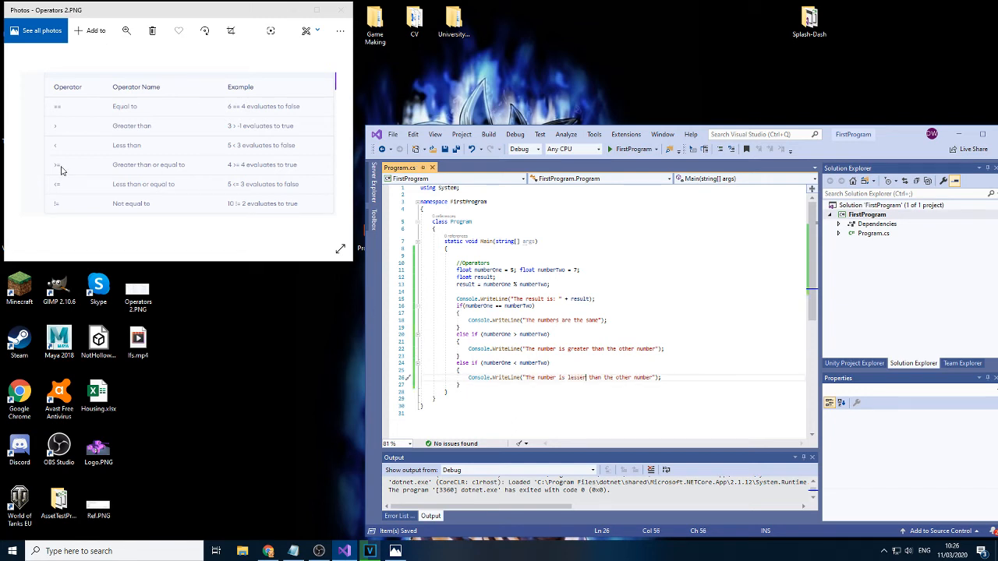